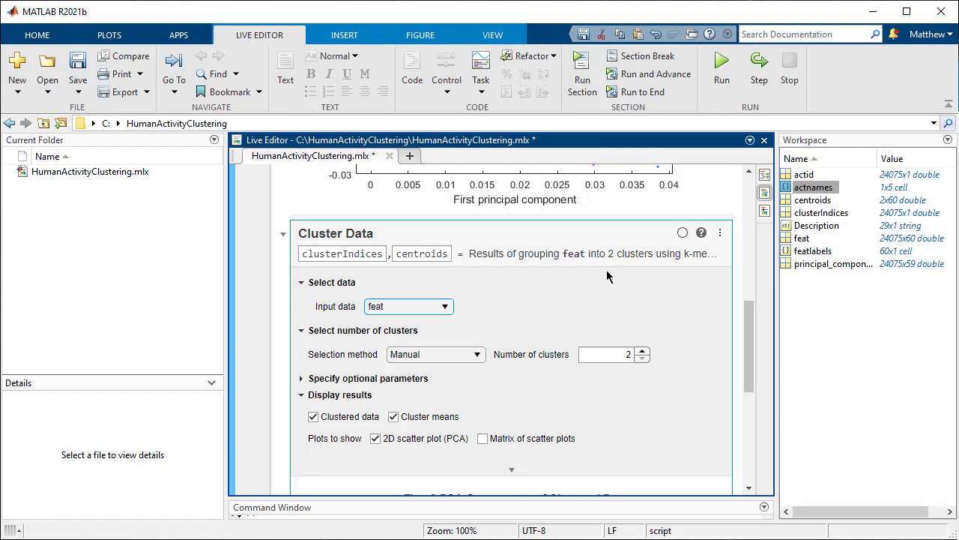
- Run the Visualize data section and scroll to the PCA scatter plot coloured by activity
scroll("down", 3)
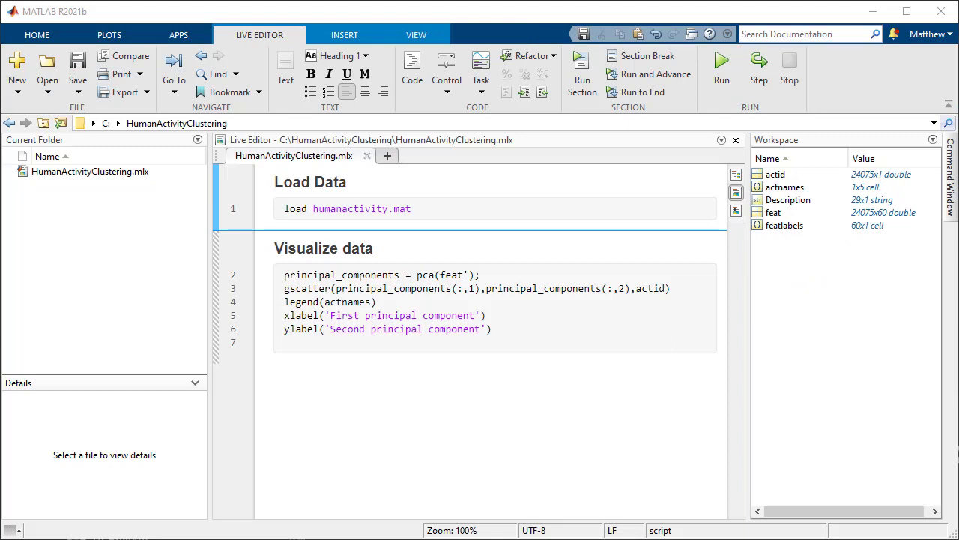
mouse_move(667, 357)
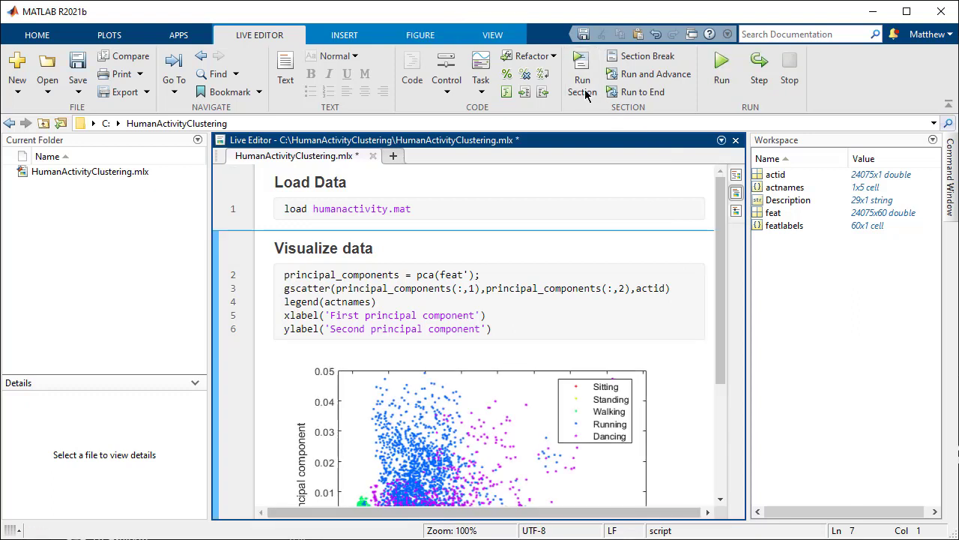
left_click(582, 67)
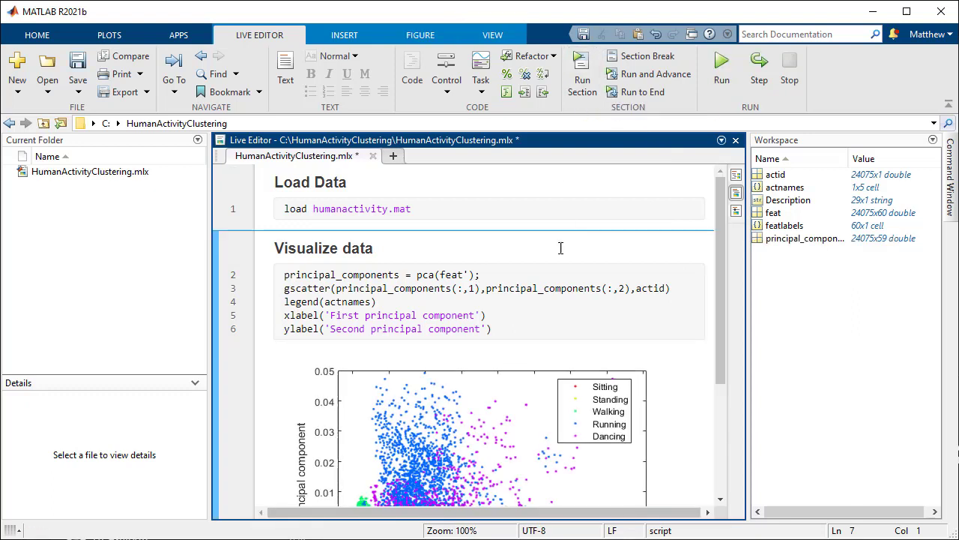
scroll("down", 3)
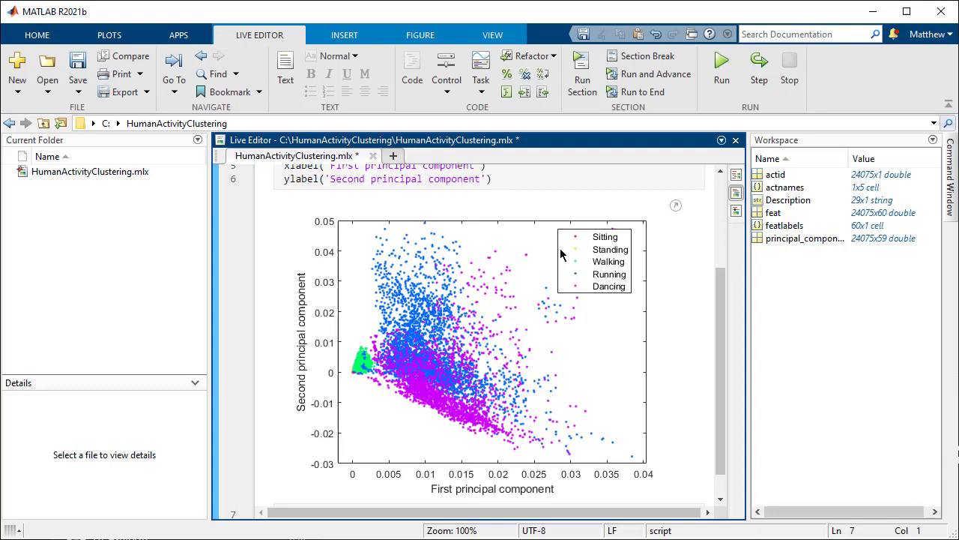
mouse_move(538, 285)
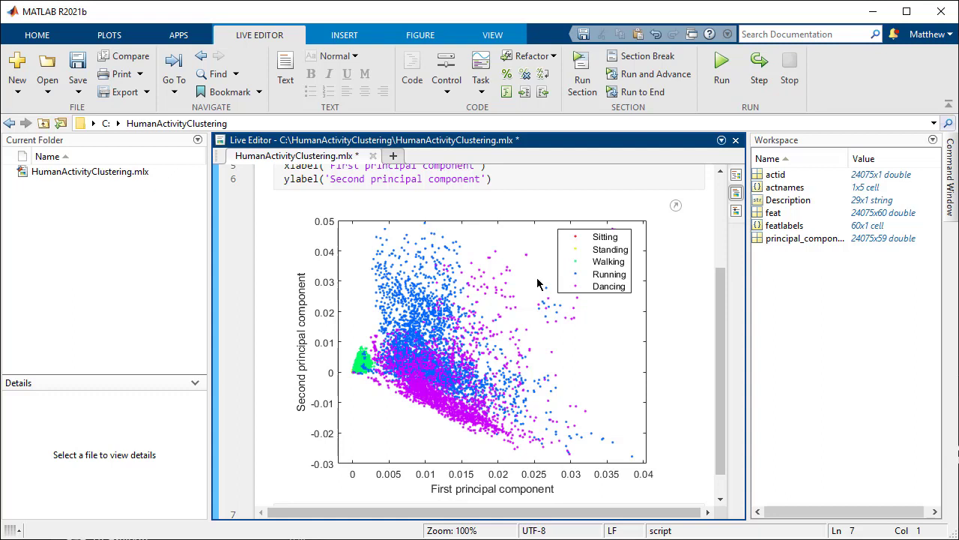
mouse_move(482, 322)
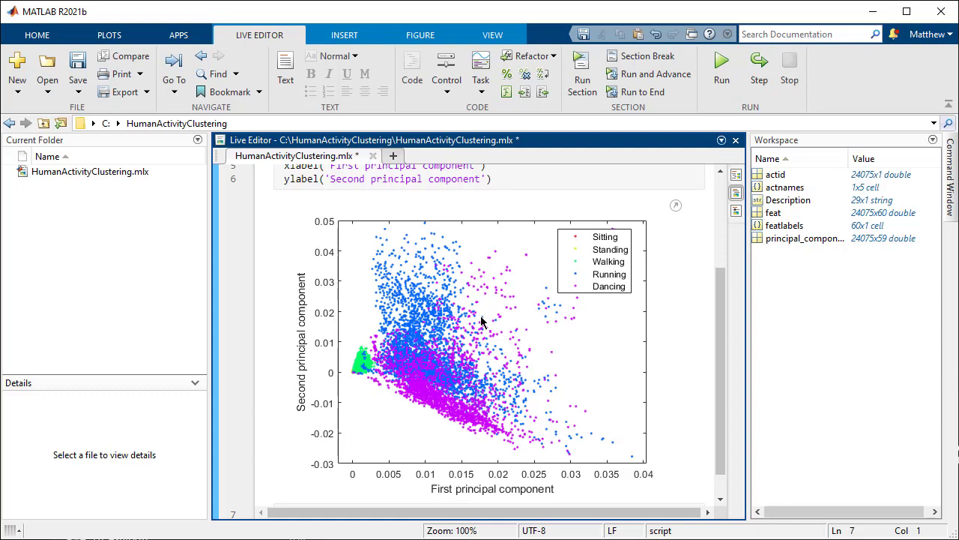
mouse_move(486, 110)
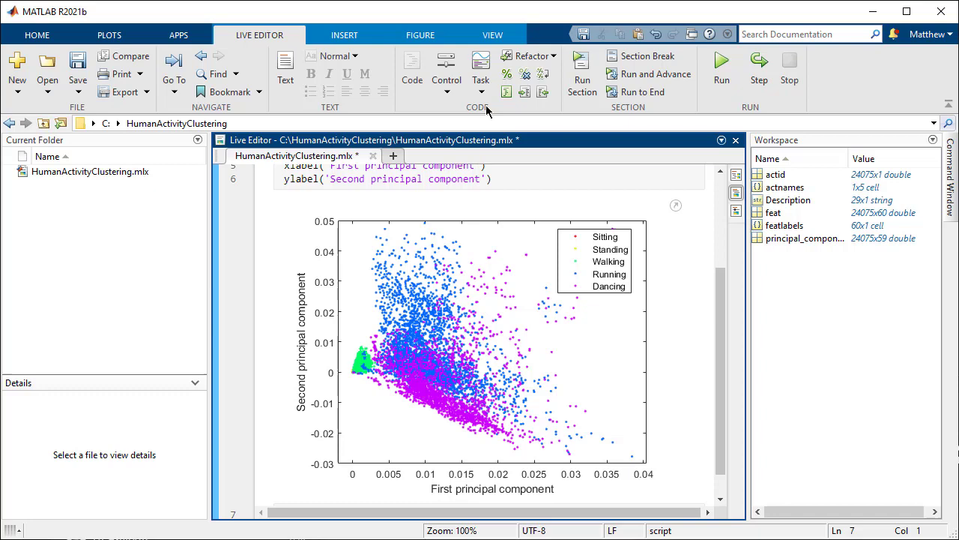
- Insert a Cluster Data live task and choose feat as its input data
left_click(481, 67)
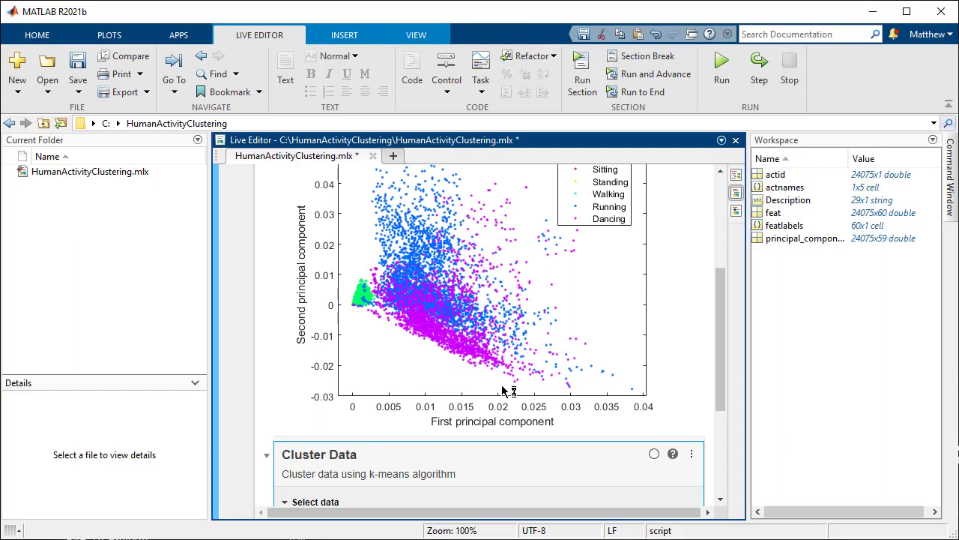
scroll("down", 3)
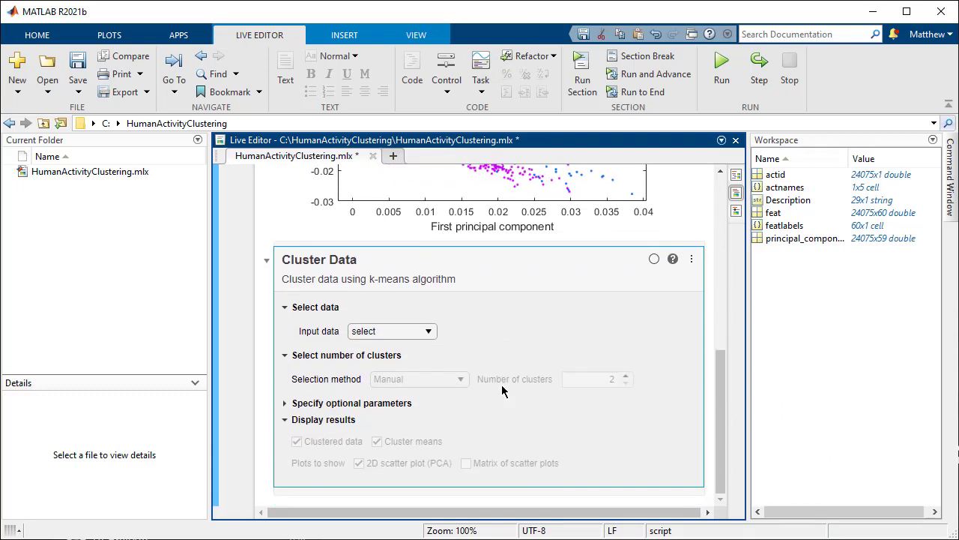
left_click(390, 331)
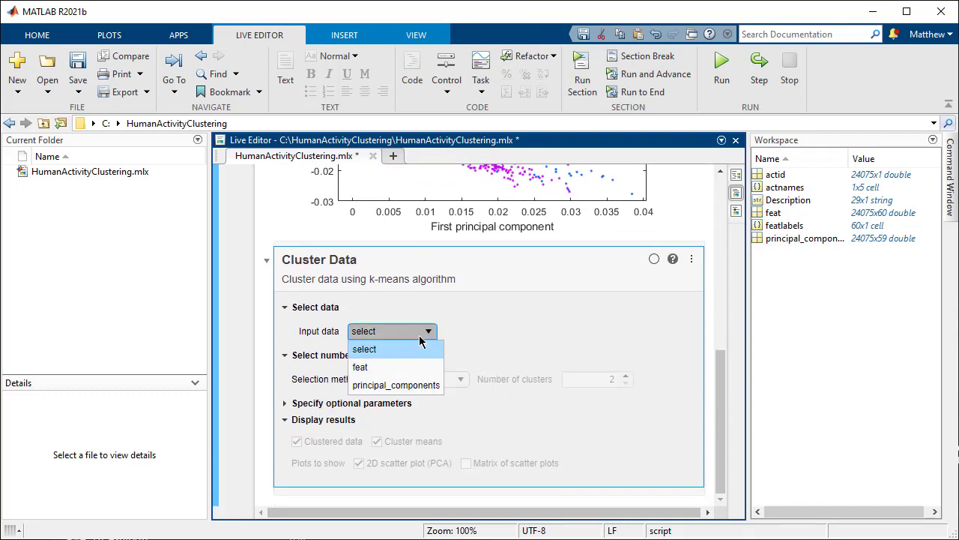
left_click(359, 366)
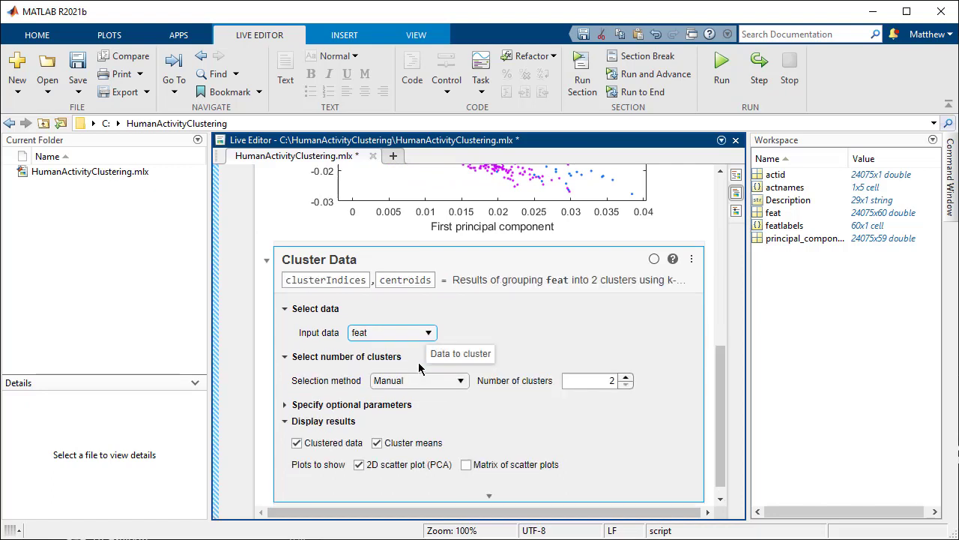
mouse_move(423, 380)
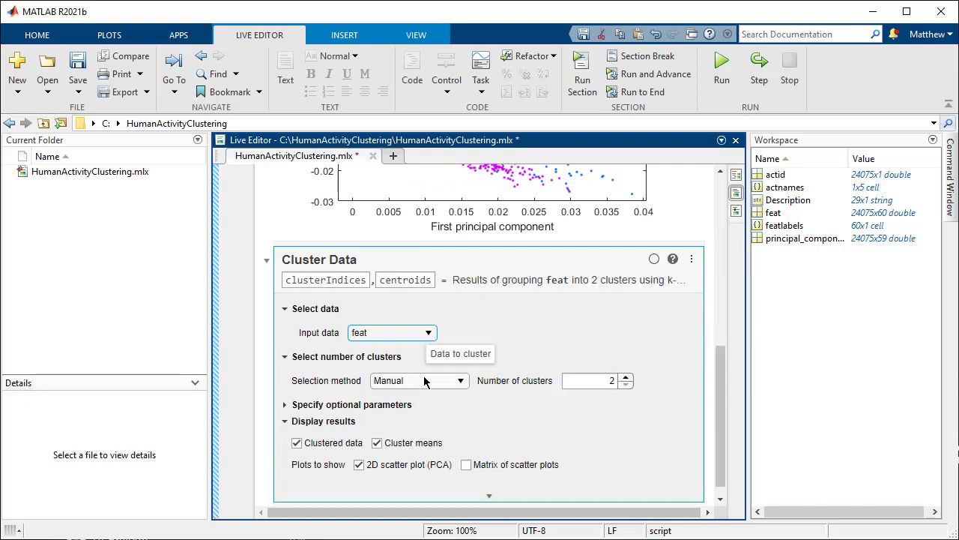
mouse_move(420, 380)
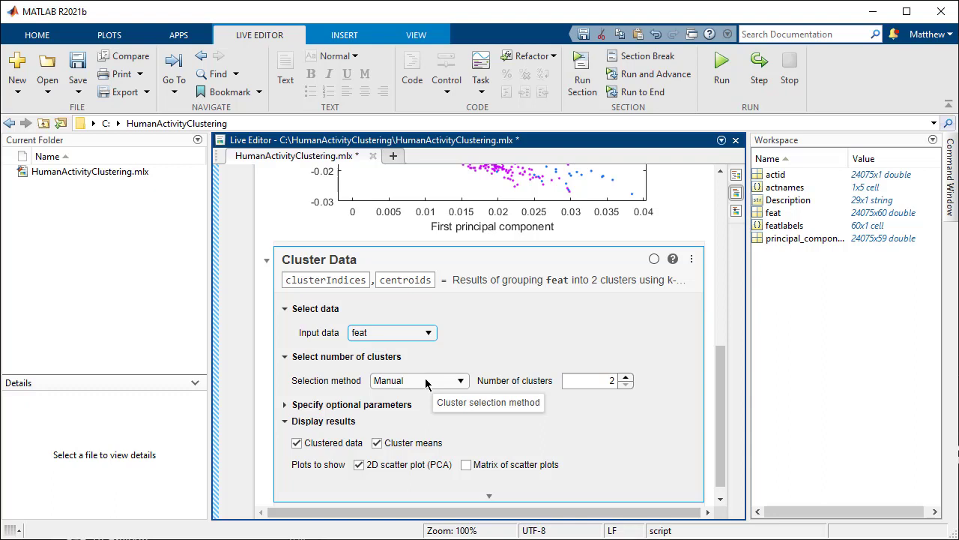
- Run the Cluster Data section to produce clusterIndices, centroids and the clustered scatter plot
left_click(582, 67)
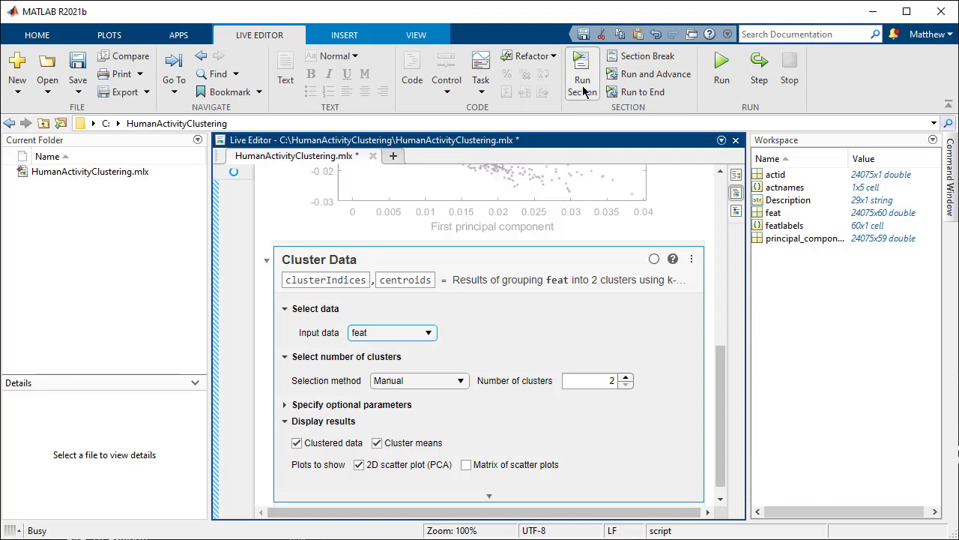
left_click(583, 71)
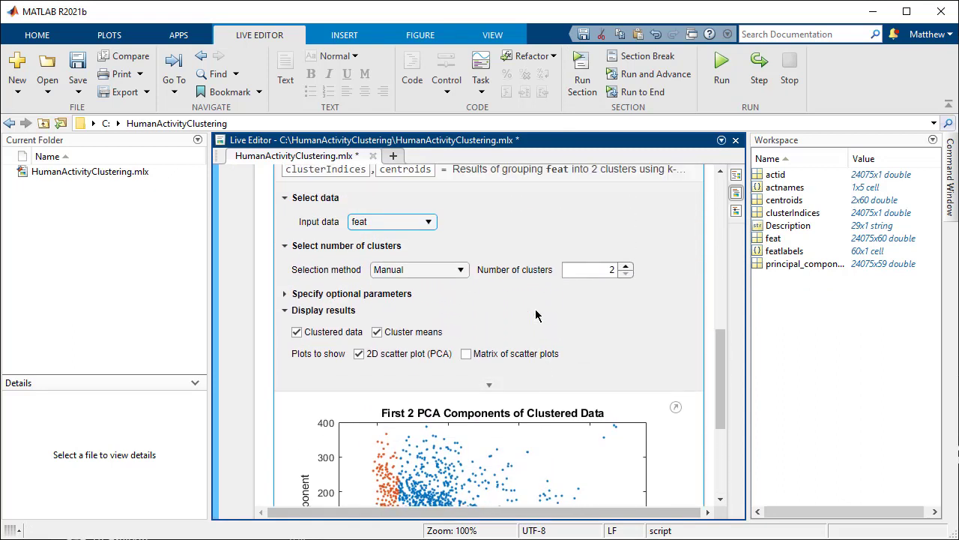
- Expand the optional clustering parameters and set the distance metric to City block
left_click(285, 293)
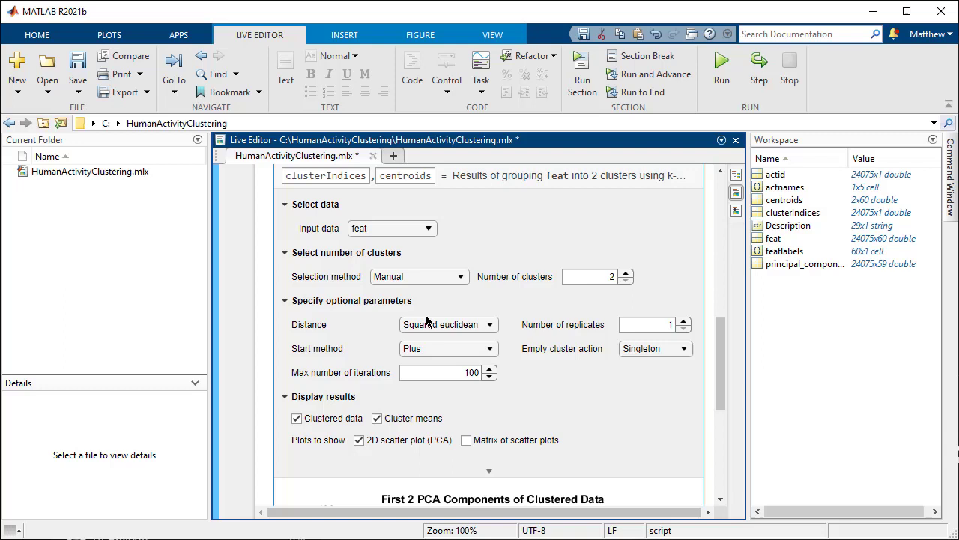
left_click(418, 276)
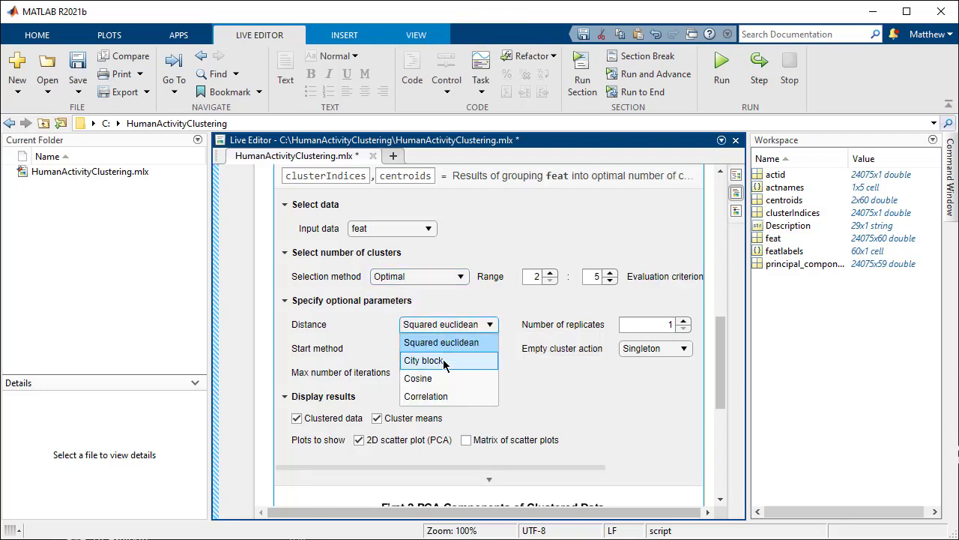
left_click(424, 360)
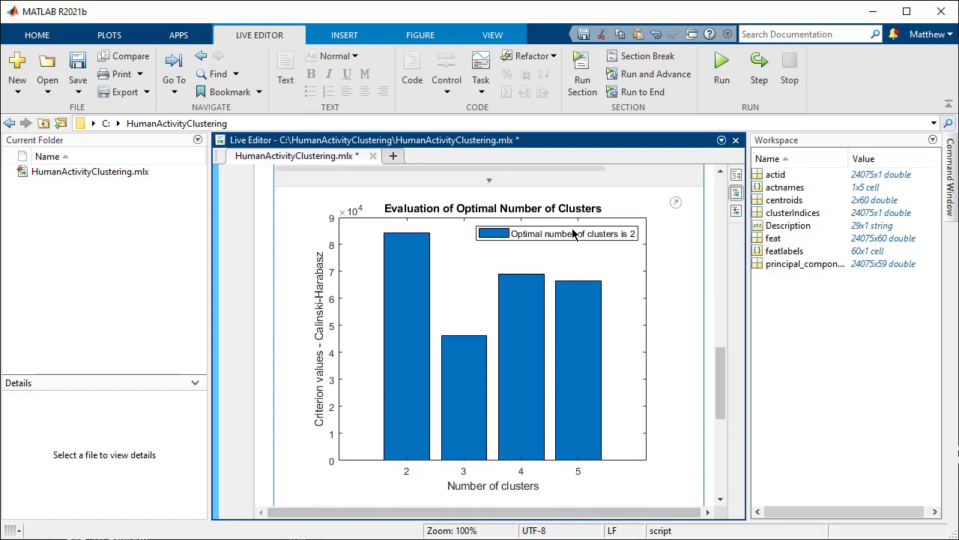
mouse_move(577, 249)
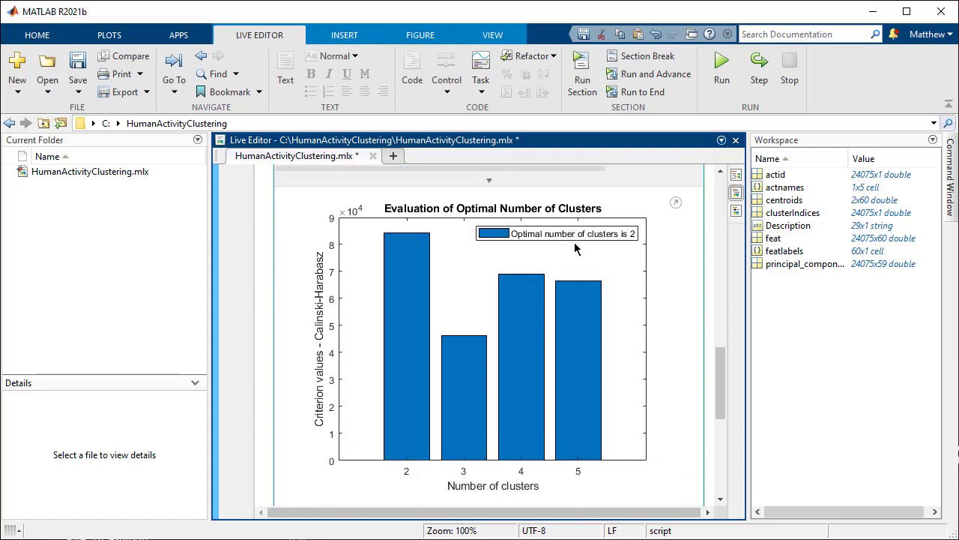
scroll("down", 3)
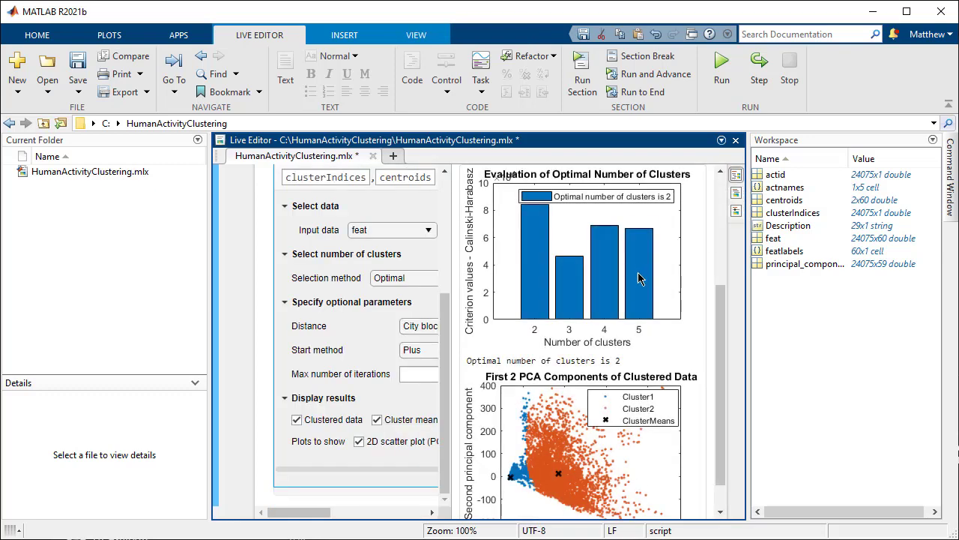
scroll("down", 3)
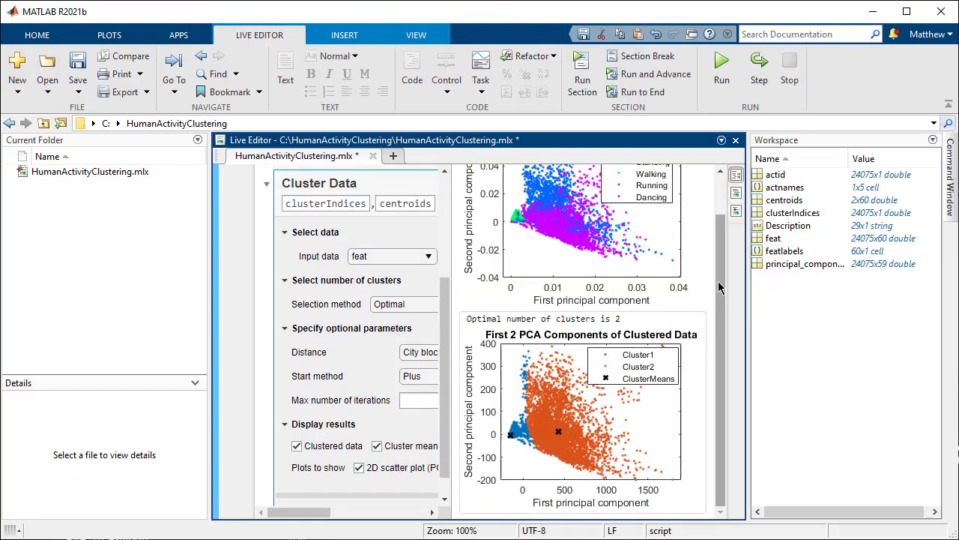
scroll("down", 3)
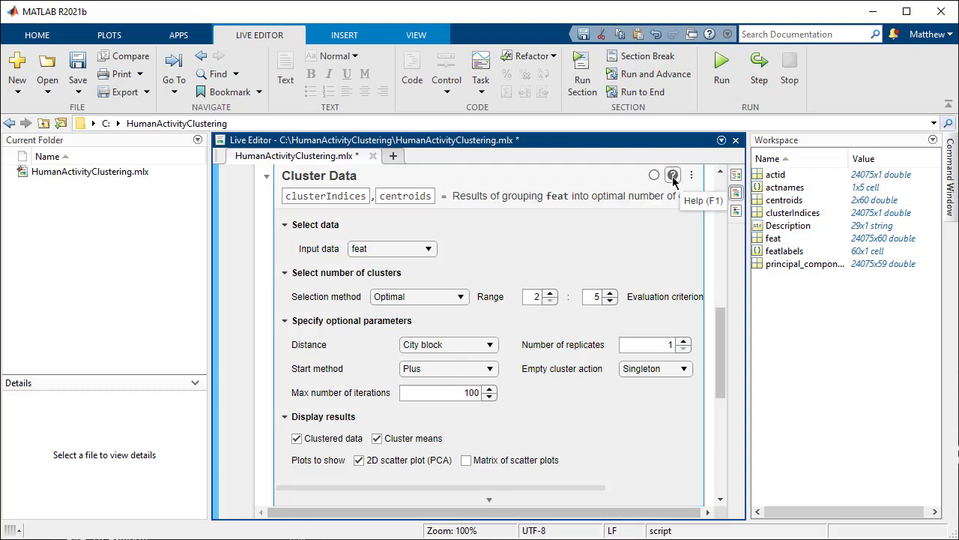
mouse_move(672, 175)
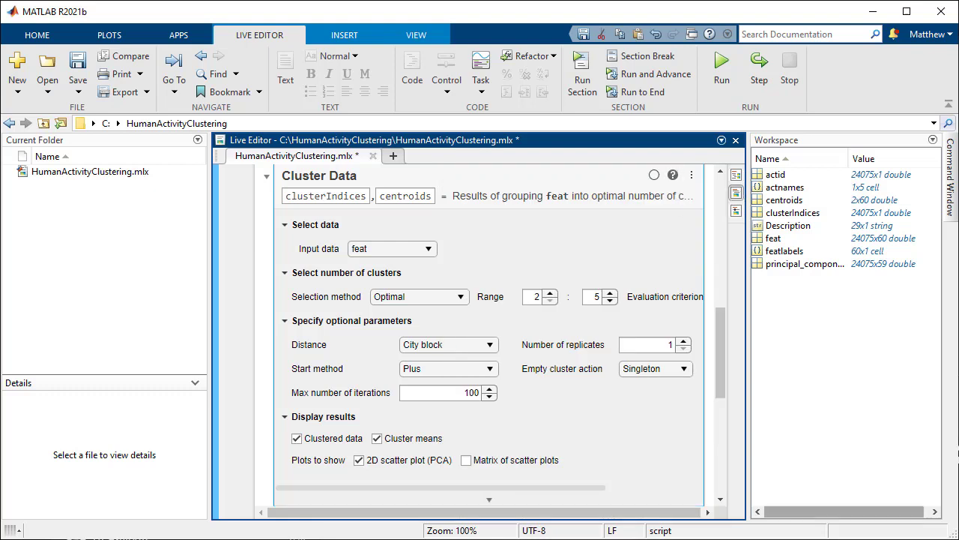